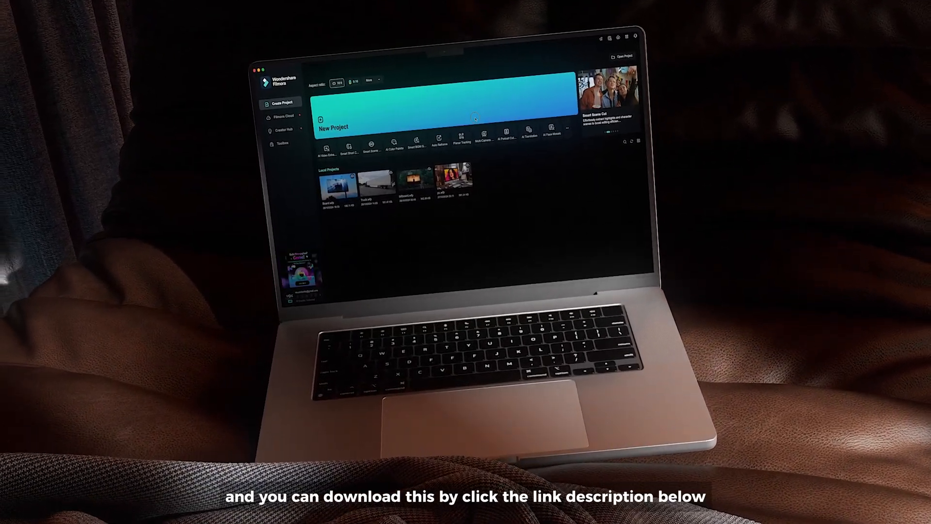
- Start a new project from the Filmora home screen for the office footage
{"action": "left_click", "coordinate": [332, 120]}
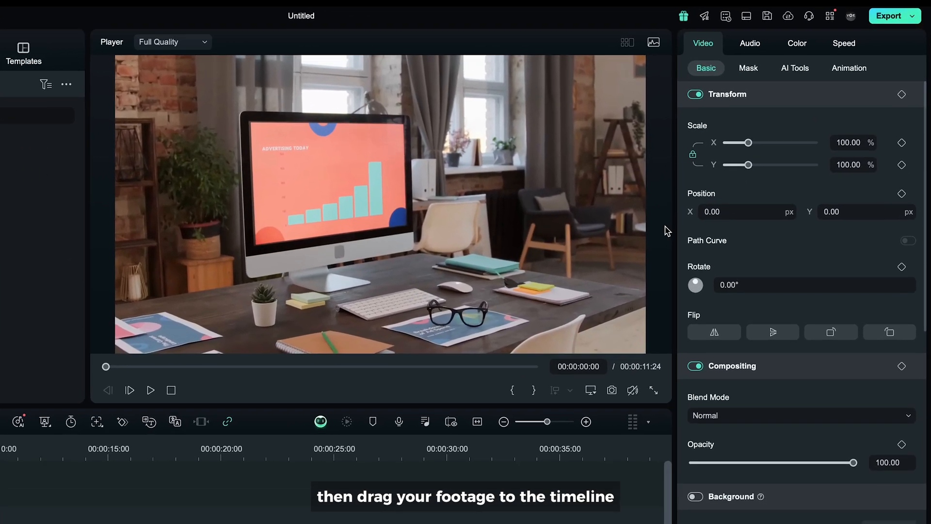
- Enable Planar Tracking under AI Tools on the office clip using the Advanced tracker
{"action": "left_click", "coordinate": [794, 68]}
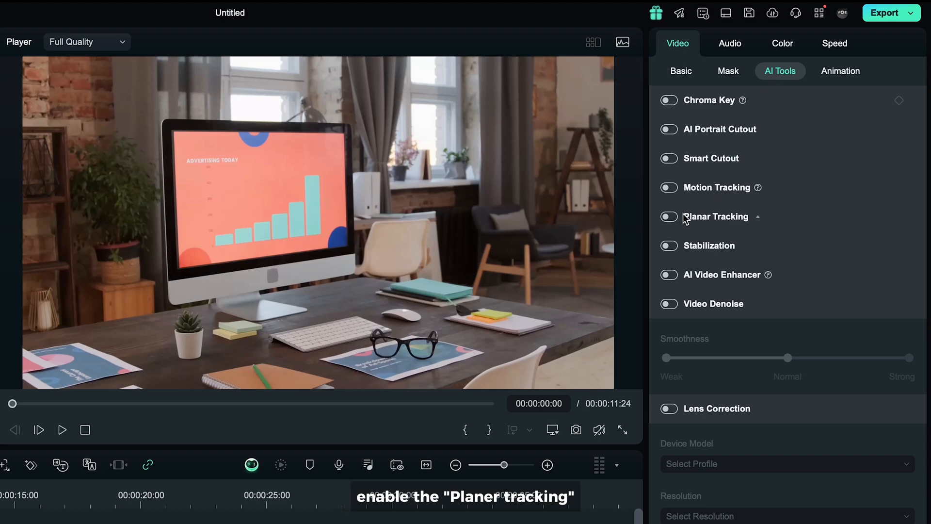
{"action": "left_click", "coordinate": [668, 216]}
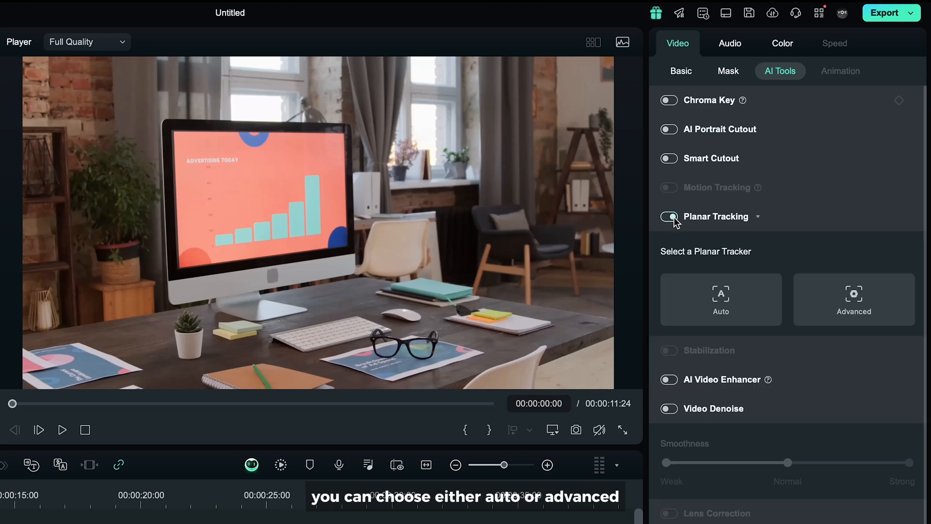
{"action": "left_click", "coordinate": [668, 216]}
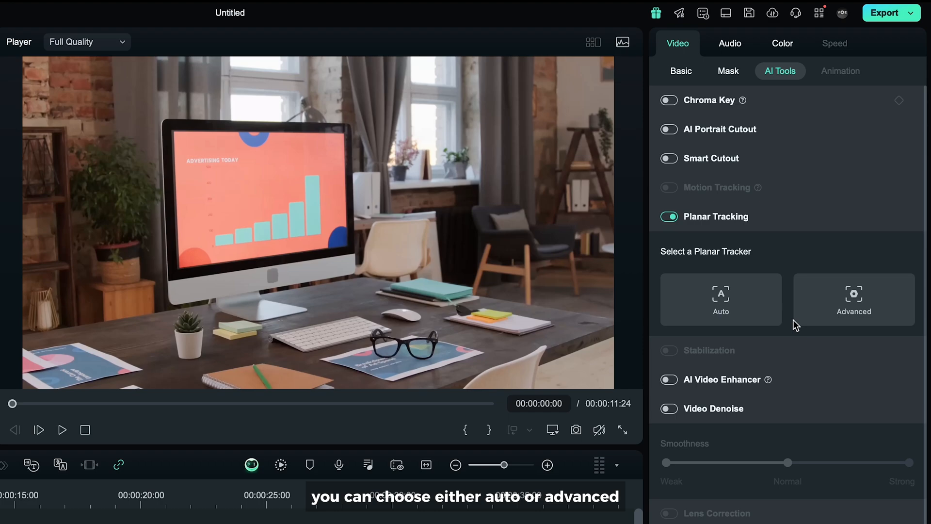
{"action": "left_click", "coordinate": [853, 300]}
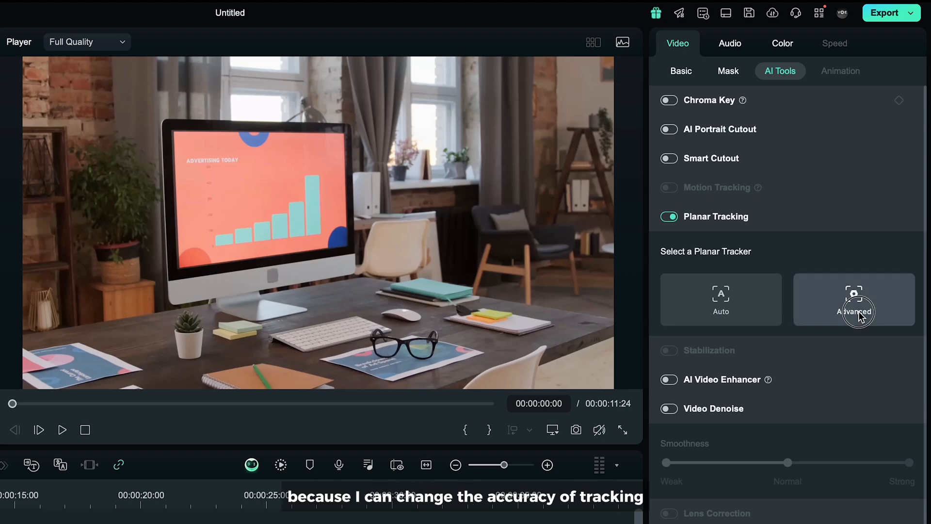
{"action": "left_click", "coordinate": [854, 300]}
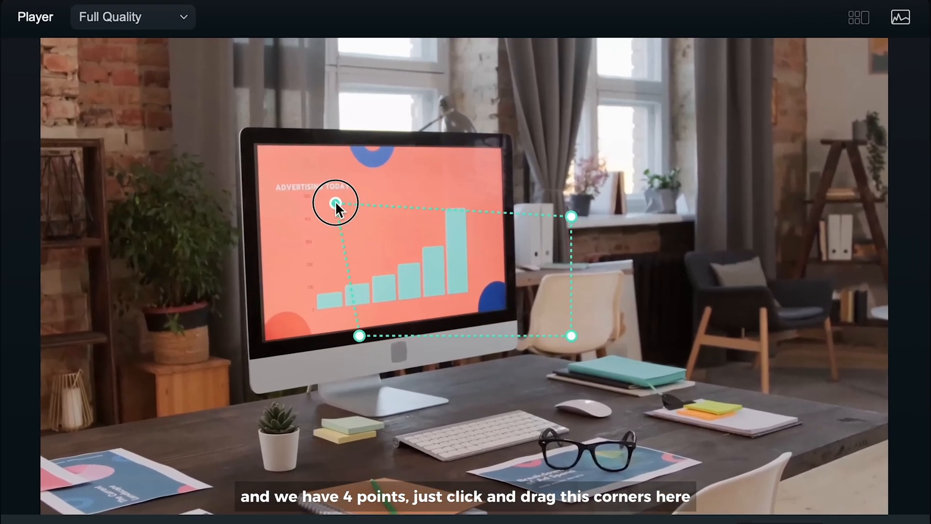
- Fit the four tracking corner points onto the monitor screen's corners in the player
{"action": "left_click_drag", "start_coordinate": [335, 202], "coordinate": [298, 170]}
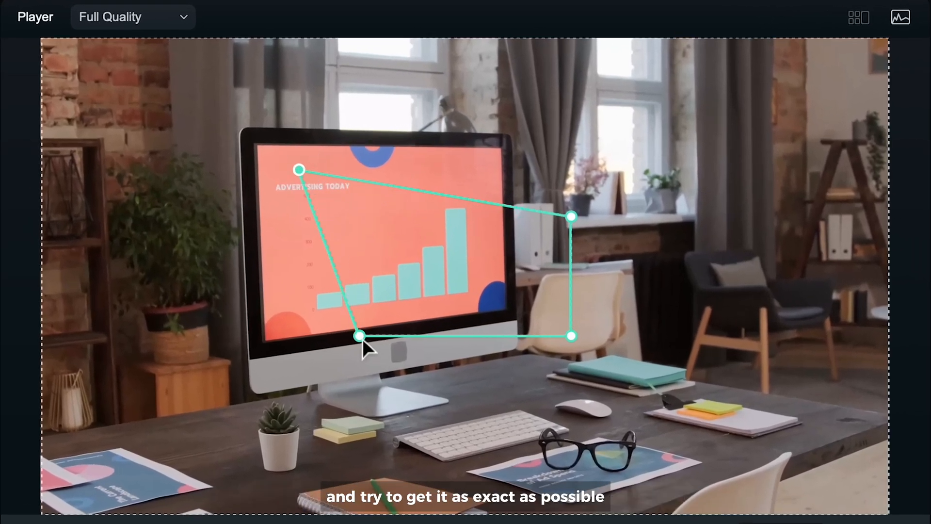
{"action": "left_click_drag", "start_coordinate": [359, 336], "coordinate": [268, 338]}
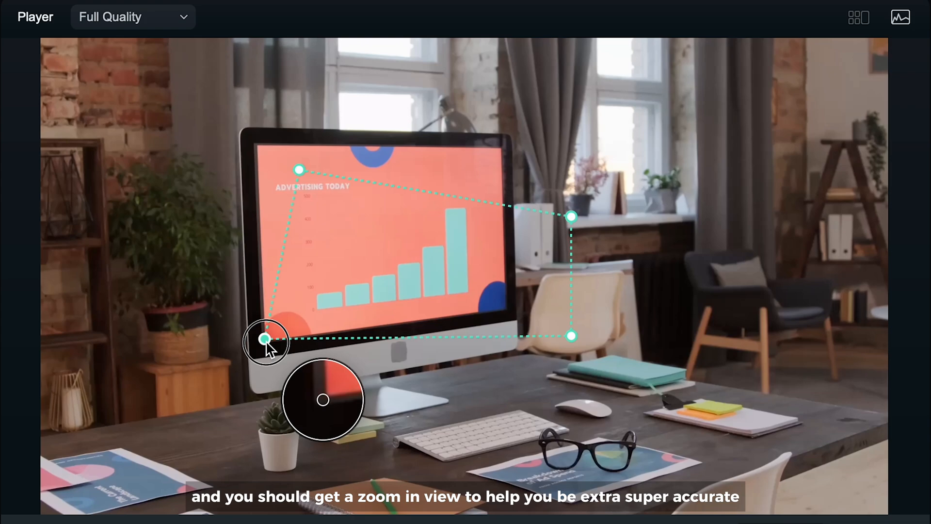
{"action": "left_click_drag", "start_coordinate": [266, 339], "coordinate": [257, 142]}
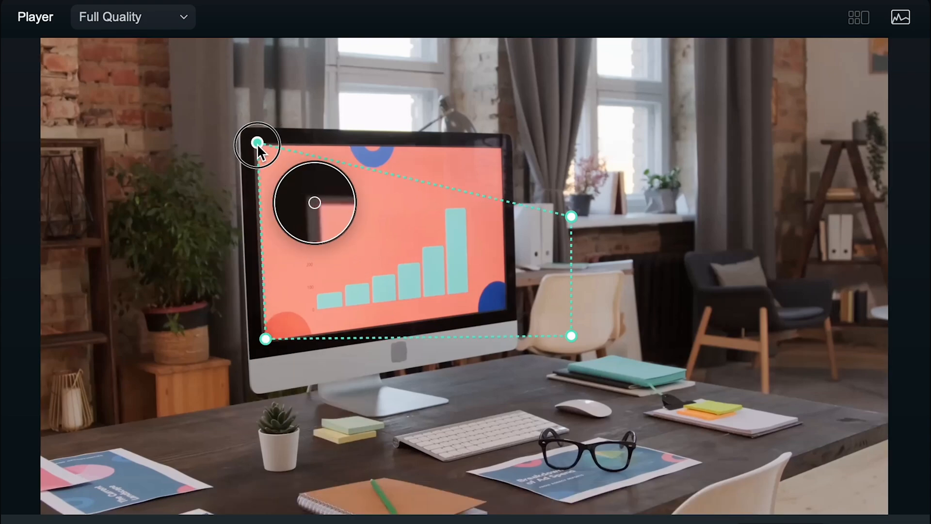
{"action": "left_click_drag", "start_coordinate": [570, 216], "coordinate": [504, 148]}
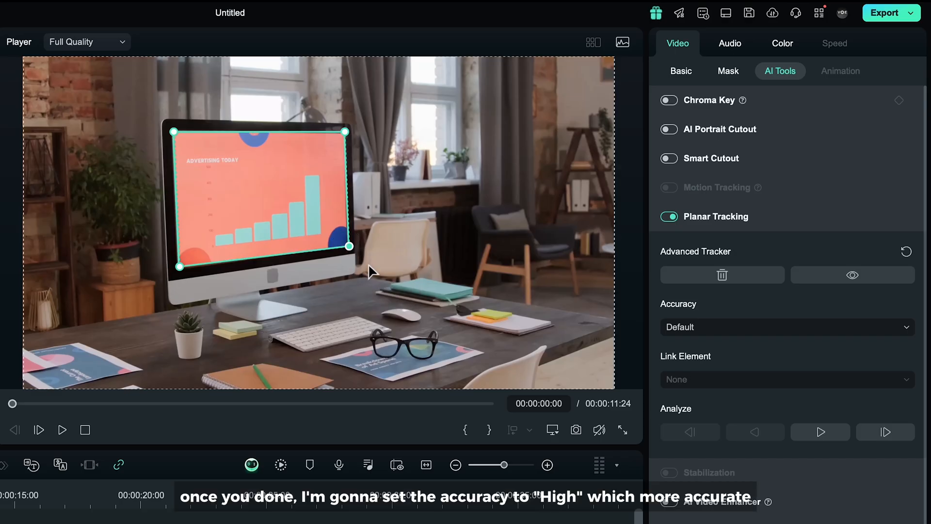
- Set tracking Accuracy to High and analyze the monitor screen through the clip
{"action": "left_click", "coordinate": [786, 327]}
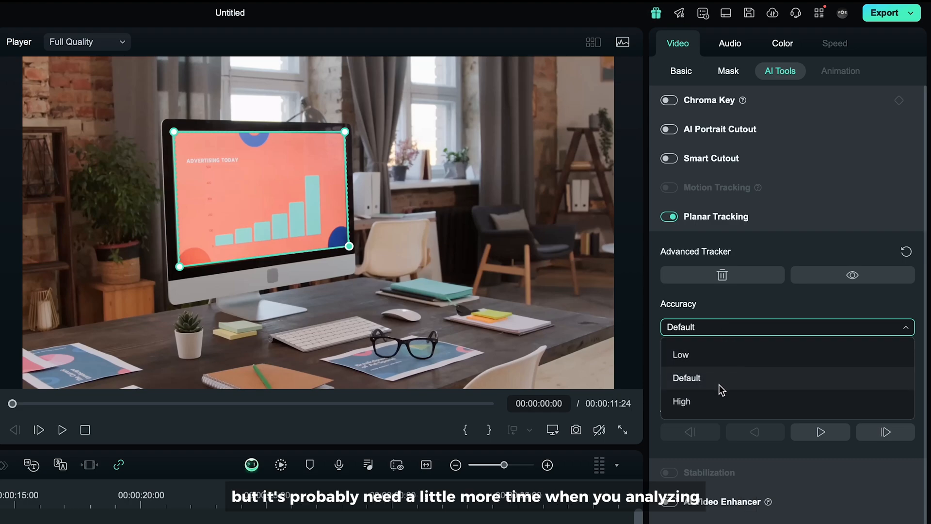
{"action": "mouse_move", "coordinate": [722, 404]}
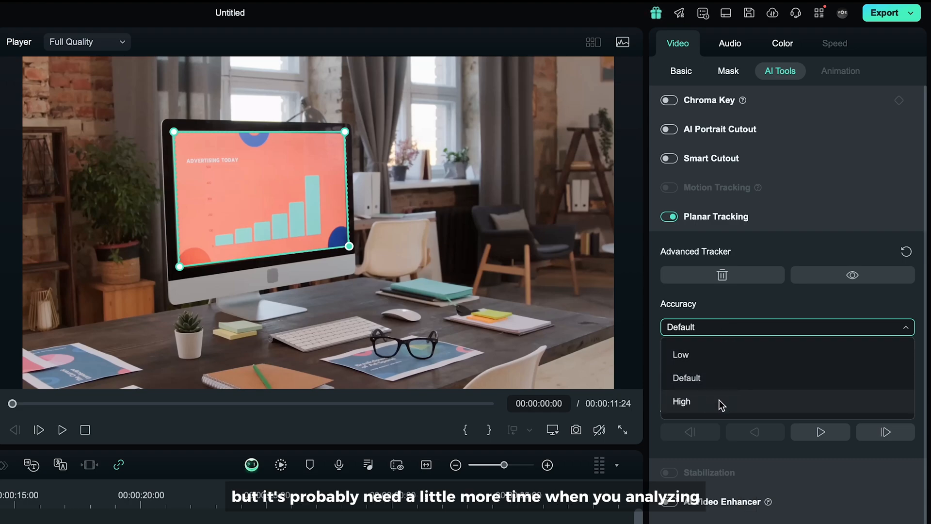
{"action": "left_click", "coordinate": [682, 402]}
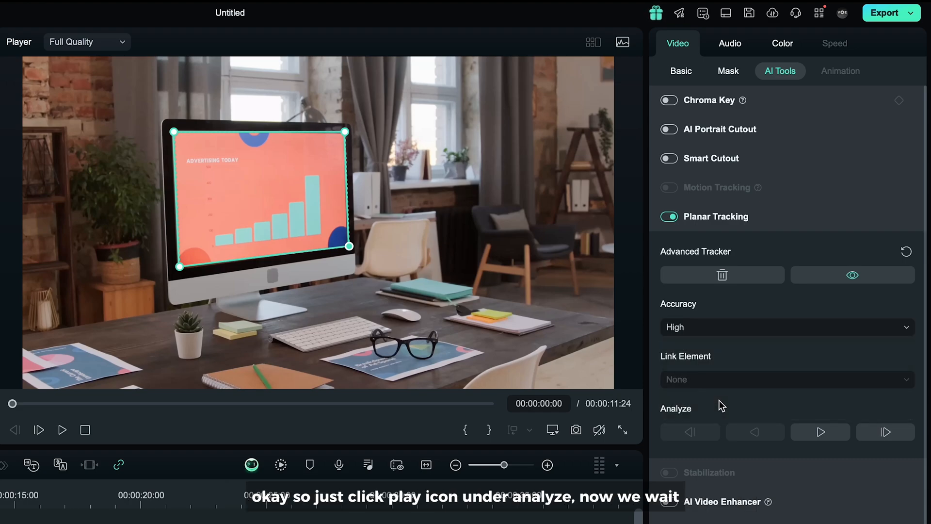
{"action": "left_click", "coordinate": [819, 432]}
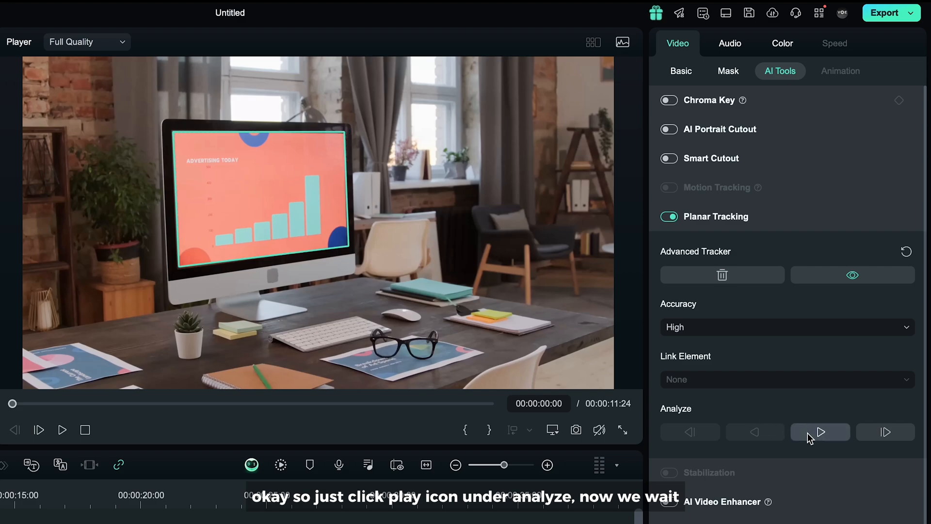
{"action": "left_click", "coordinate": [820, 432]}
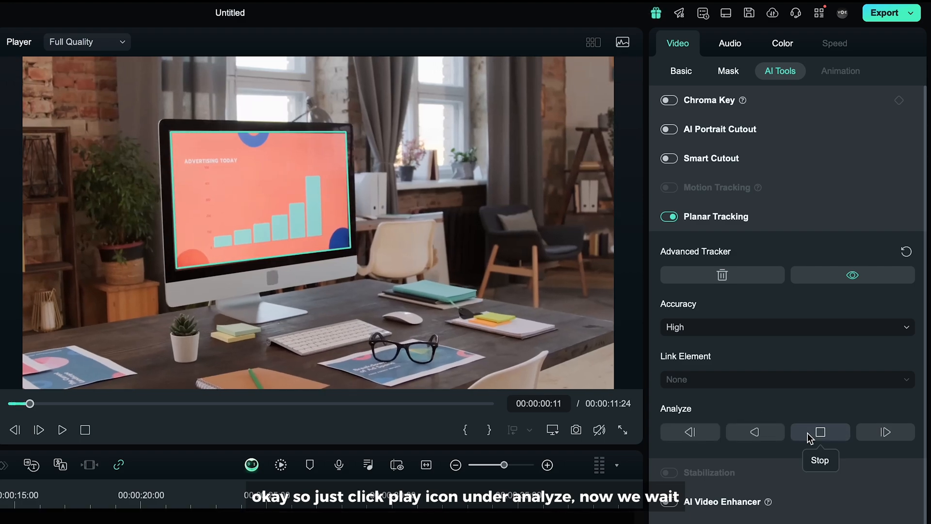
{"action": "left_click", "coordinate": [821, 431]}
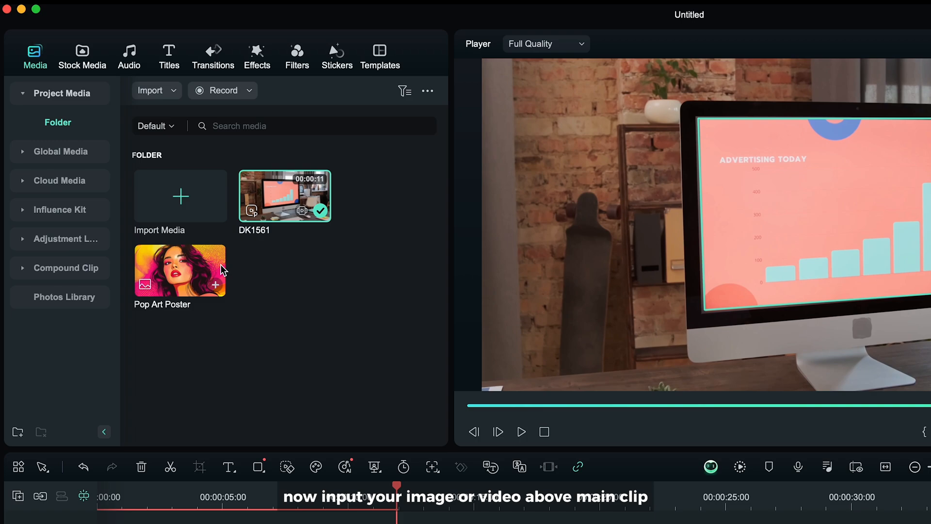
- Place Pop Art Poster above the office clip and set it as the tracker's Link Element
{"action": "left_click_drag", "start_coordinate": [180, 271], "coordinate": [159, 366]}
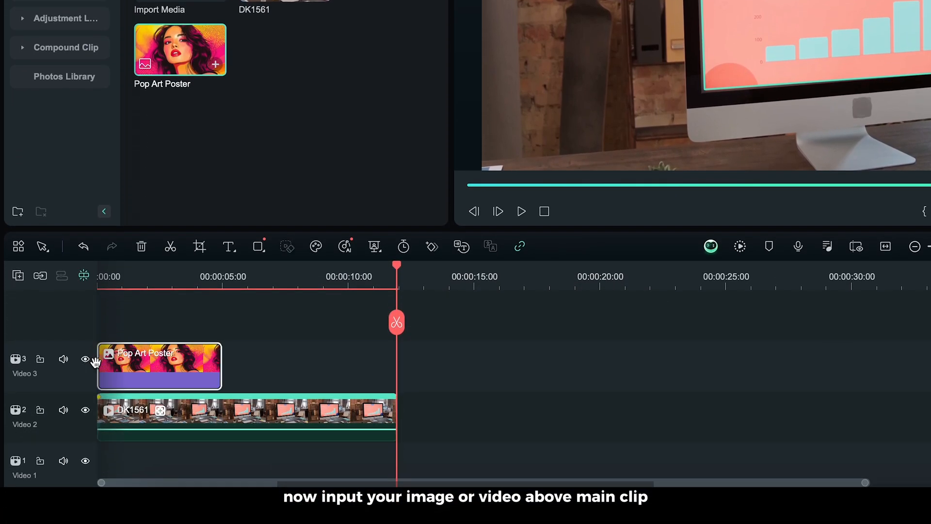
{"action": "left_click_drag", "start_coordinate": [221, 366], "coordinate": [395, 367]}
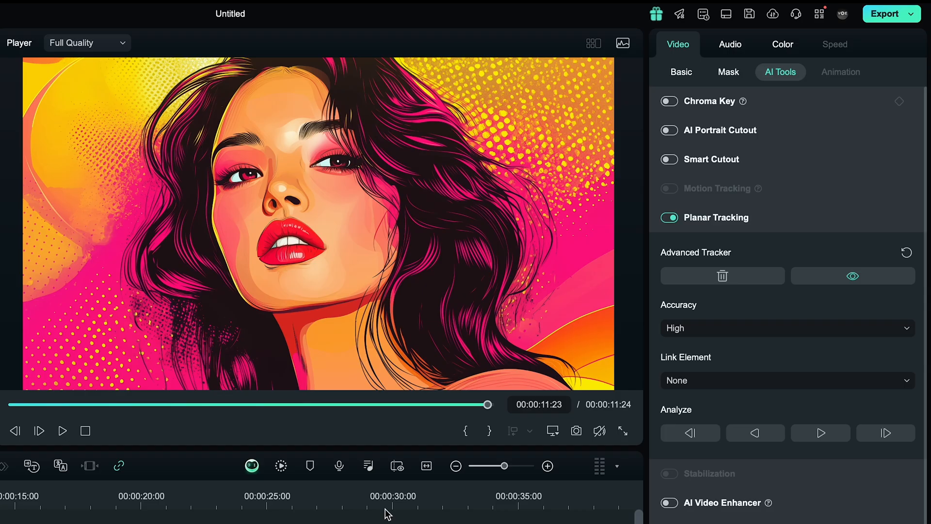
{"action": "left_click", "coordinate": [785, 380]}
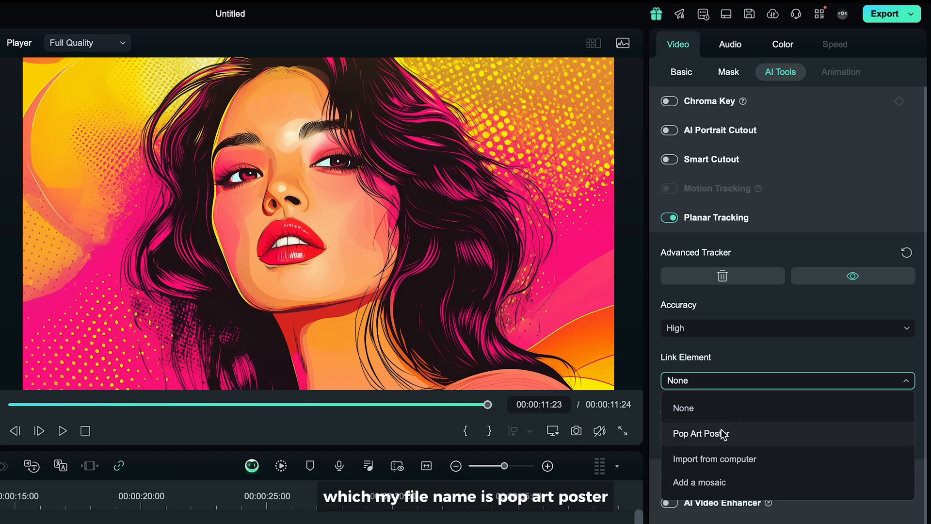
{"action": "left_click", "coordinate": [700, 433]}
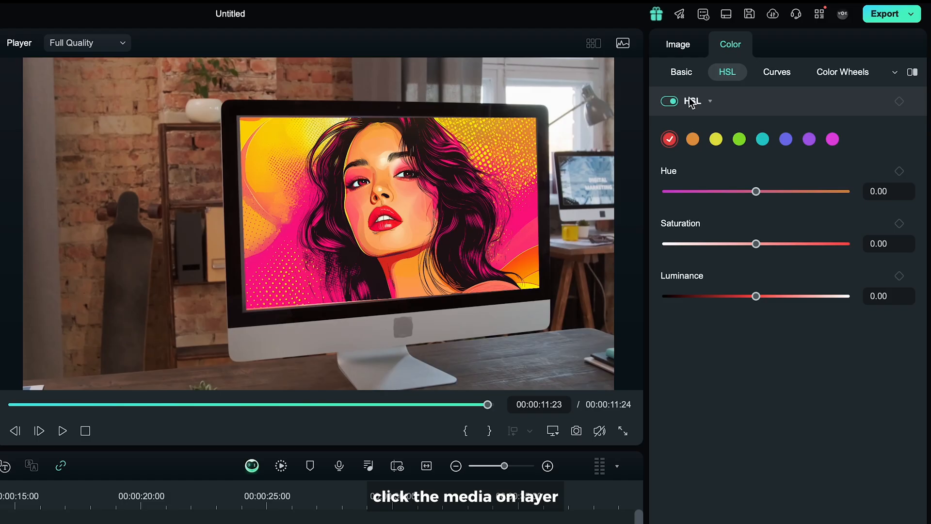
- Return the poster's Transform Scale to 100% and play back the tracked result
{"action": "left_click", "coordinate": [678, 44]}
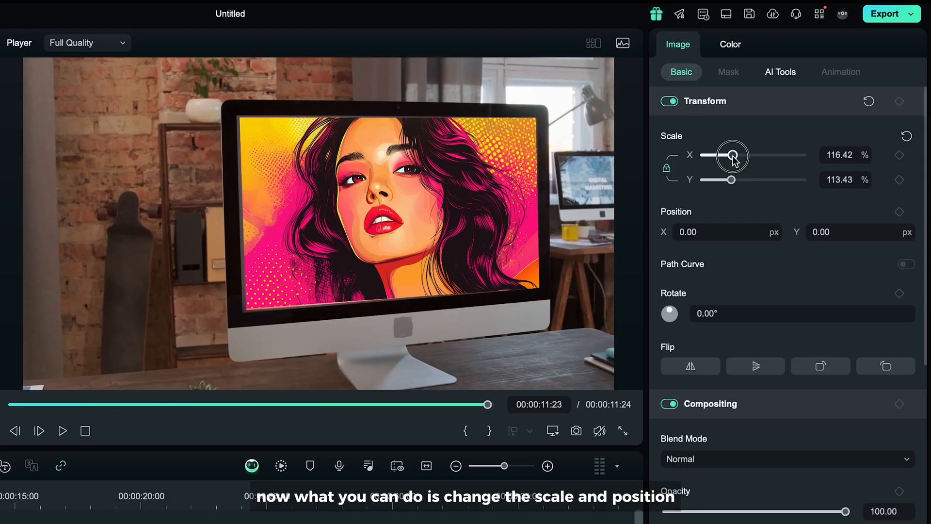
{"action": "left_click_drag", "start_coordinate": [733, 155], "coordinate": [729, 155]}
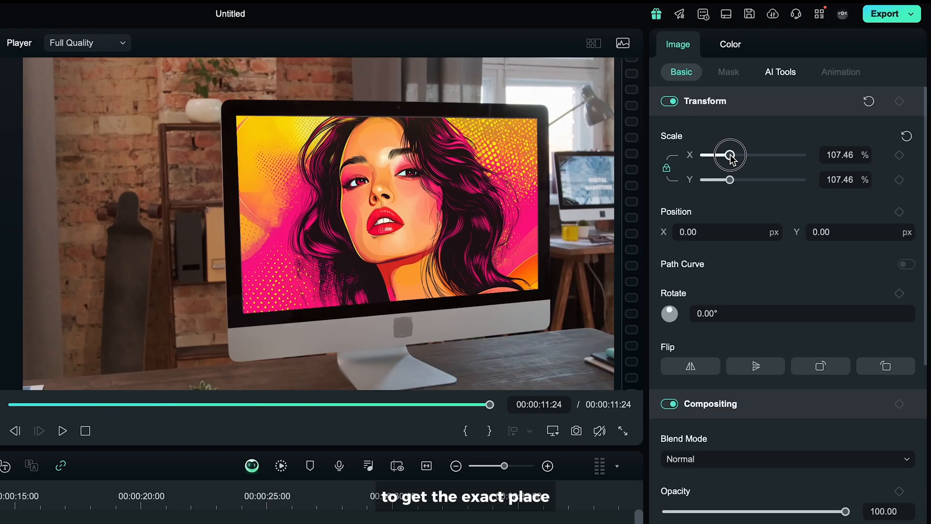
{"action": "left_click_drag", "start_coordinate": [731, 155], "coordinate": [729, 155]}
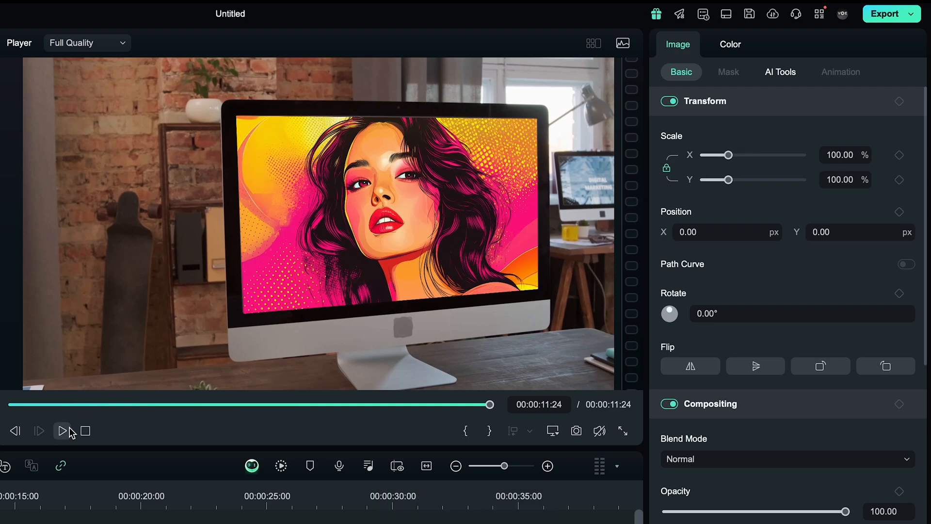
{"action": "left_click", "coordinate": [62, 430]}
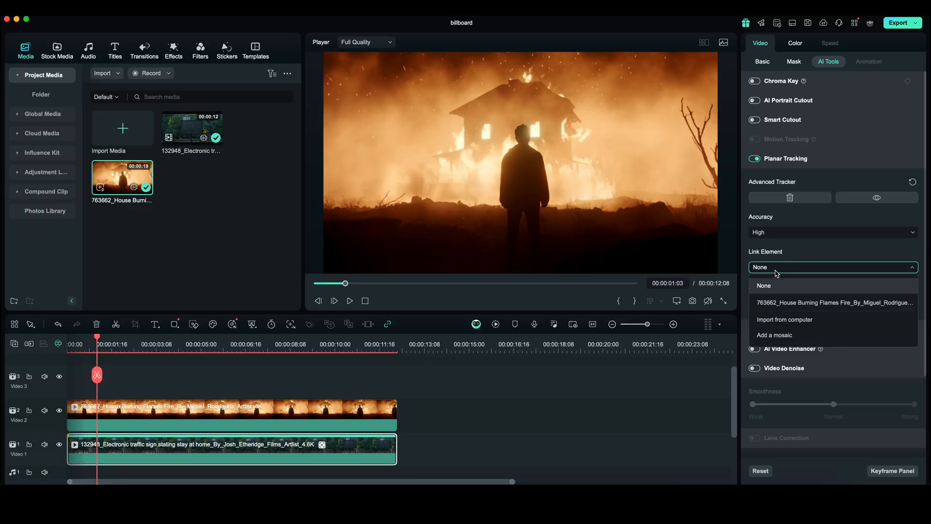
- Link the burning house clip to the sign track and stretch it to 122.39% wide, 98.51% tall
{"action": "left_click", "coordinate": [834, 302]}
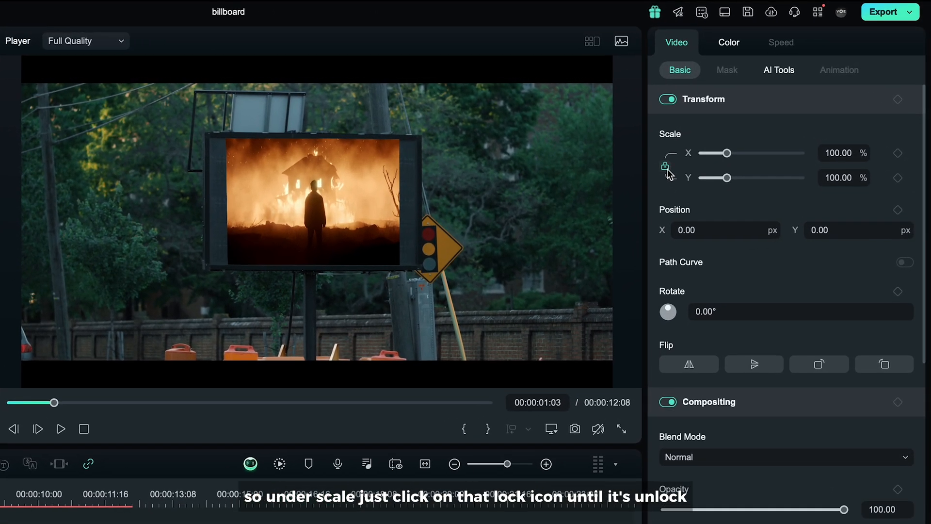
{"action": "left_click_drag", "start_coordinate": [717, 177], "coordinate": [730, 176]}
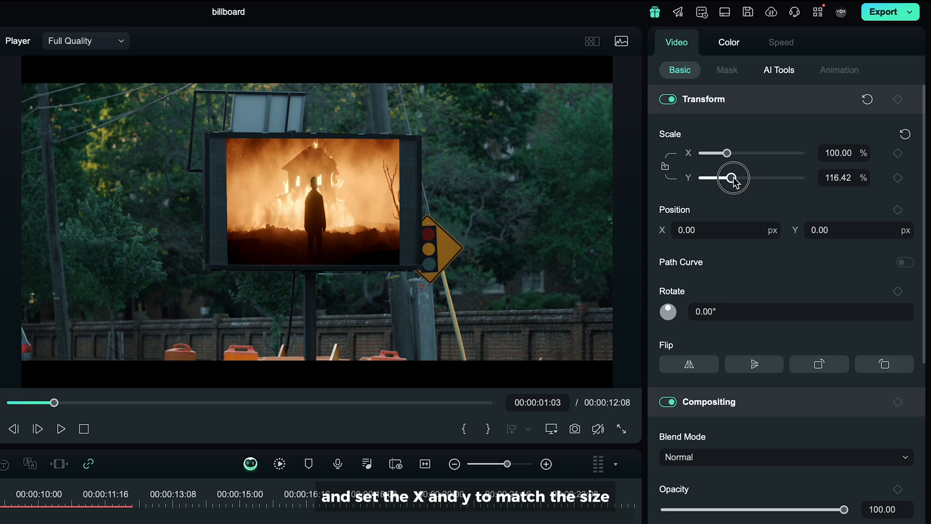
{"action": "left_click_drag", "start_coordinate": [732, 177], "coordinate": [722, 176]}
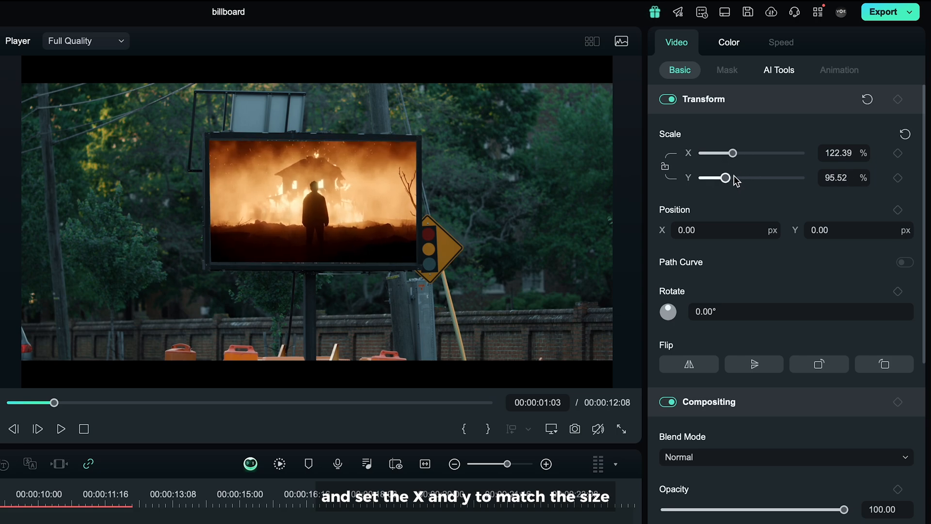
{"action": "left_click_drag", "start_coordinate": [722, 178], "coordinate": [726, 177]}
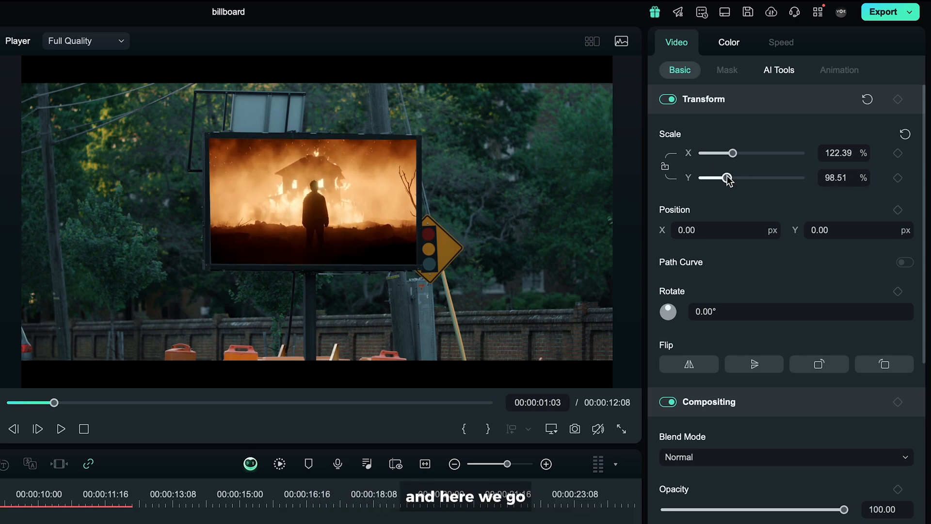
{"action": "left_click", "coordinate": [60, 428]}
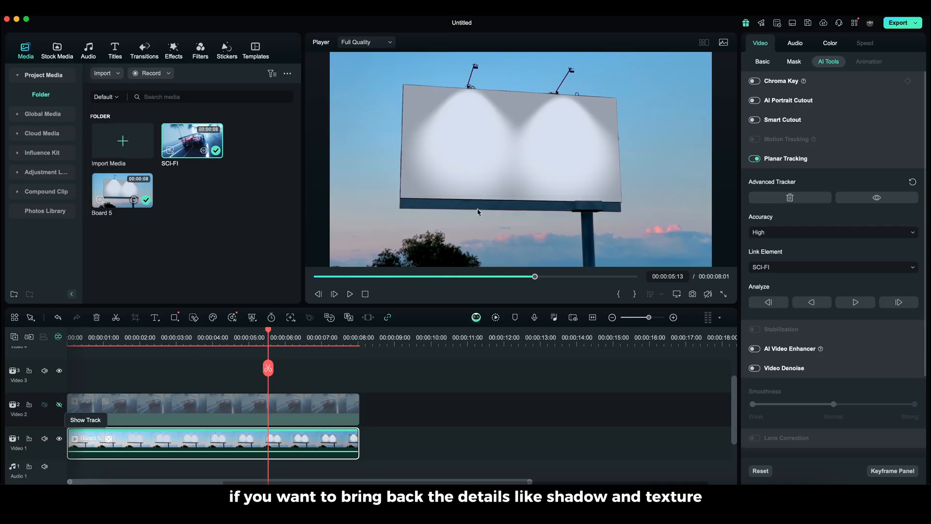
{"action": "mouse_move", "coordinate": [304, 296]}
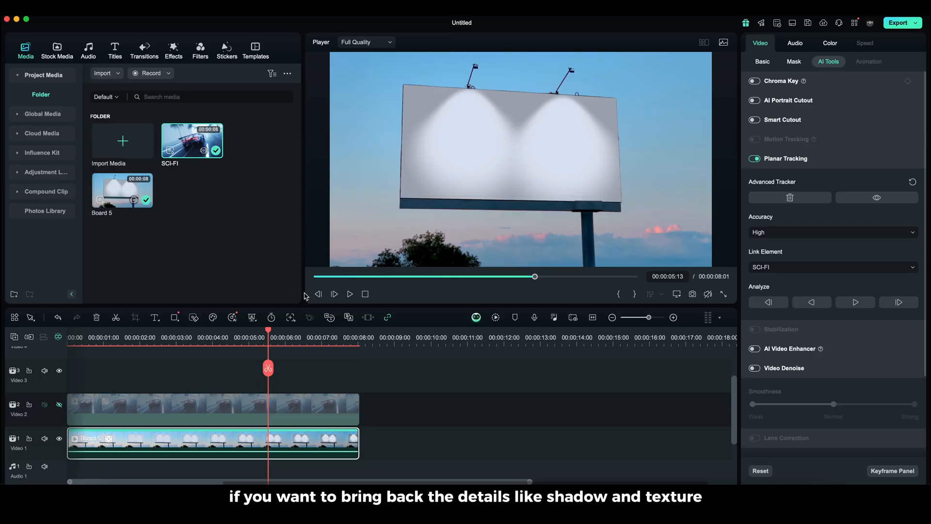
- Show the SCI-FI track again and copy the billboard clip
{"action": "left_click", "coordinate": [59, 407]}
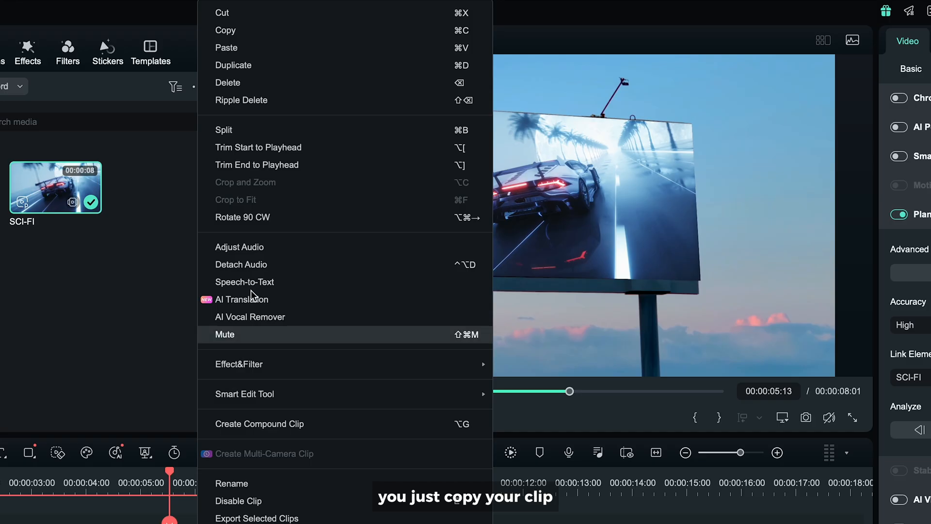
{"action": "left_click", "coordinate": [226, 47]}
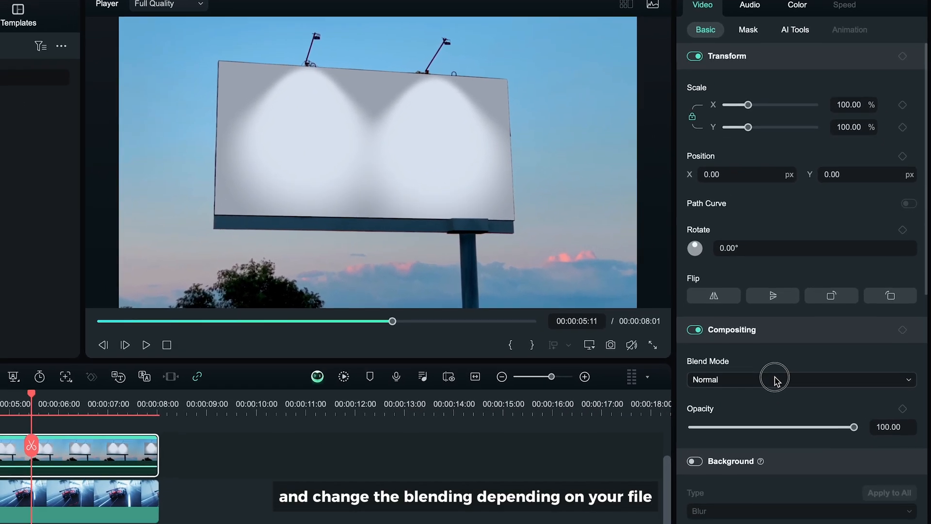
- Set the top billboard copy's Blend Mode to Multiply so the car footage shows through
{"action": "left_click", "coordinate": [800, 379]}
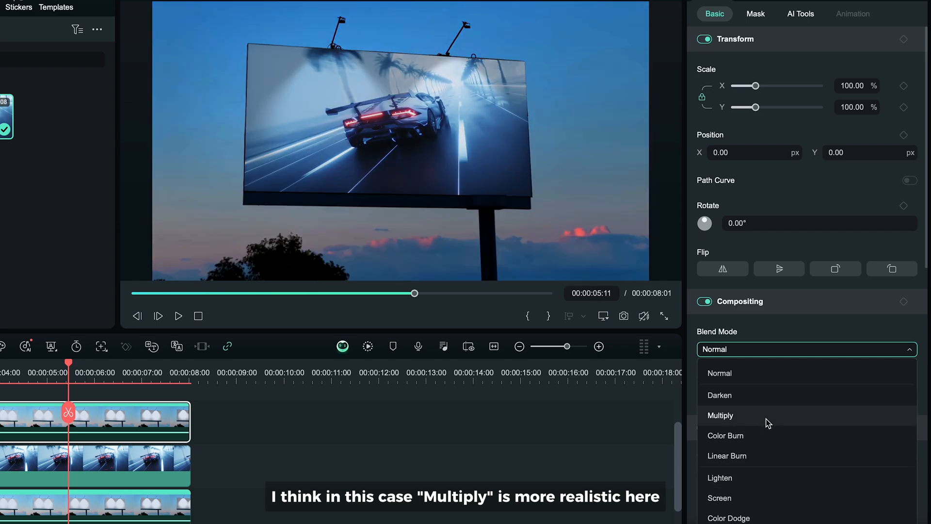
{"action": "left_click", "coordinate": [721, 415]}
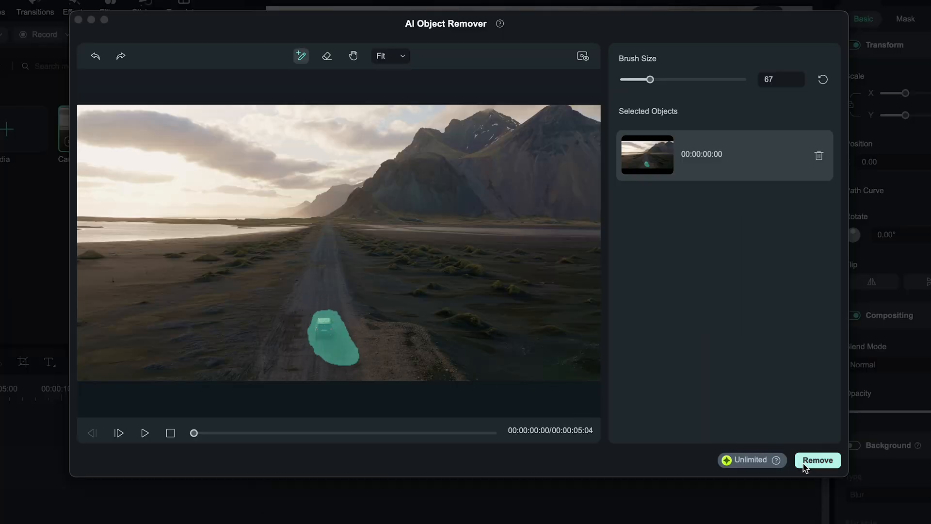
- Remove the painted car with AI Object Remover, then generate the reference teal grade via AI Color Palette
{"action": "left_click", "coordinate": [818, 459]}
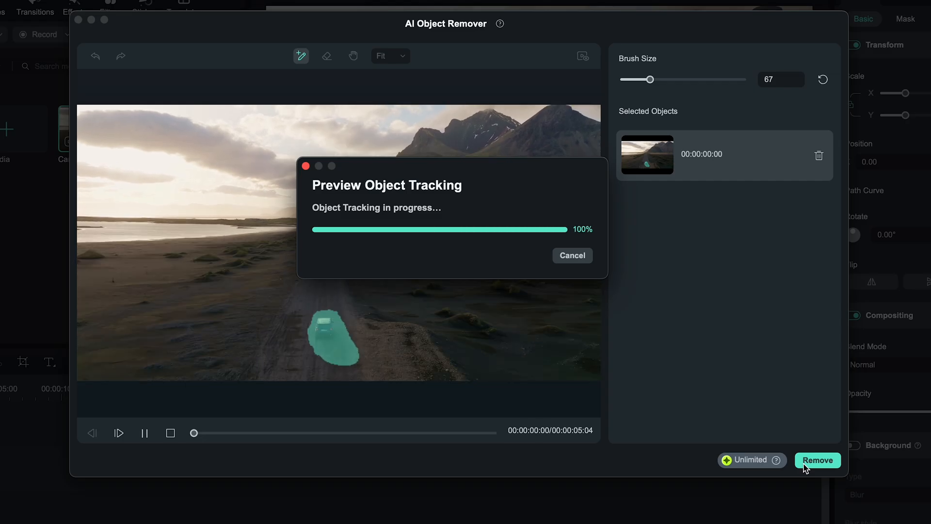
{"action": "left_click", "coordinate": [817, 460]}
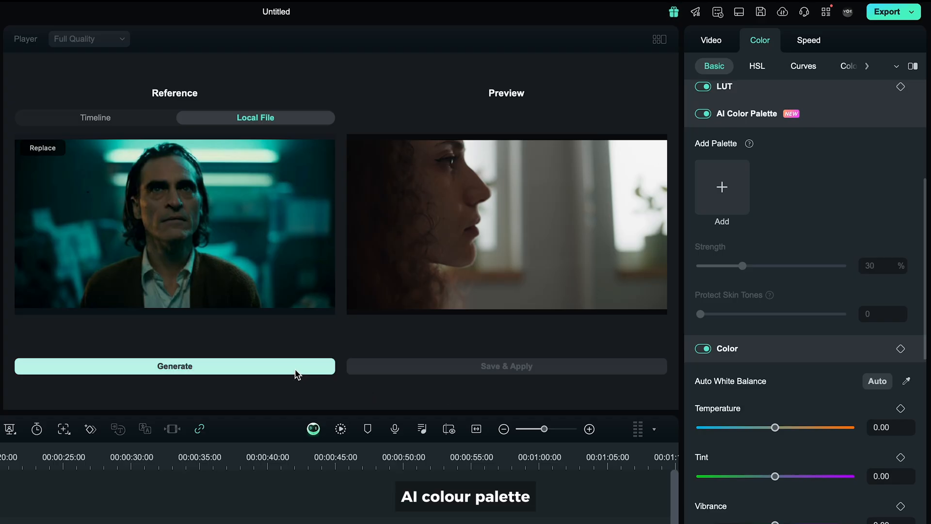
{"action": "left_click", "coordinate": [174, 366]}
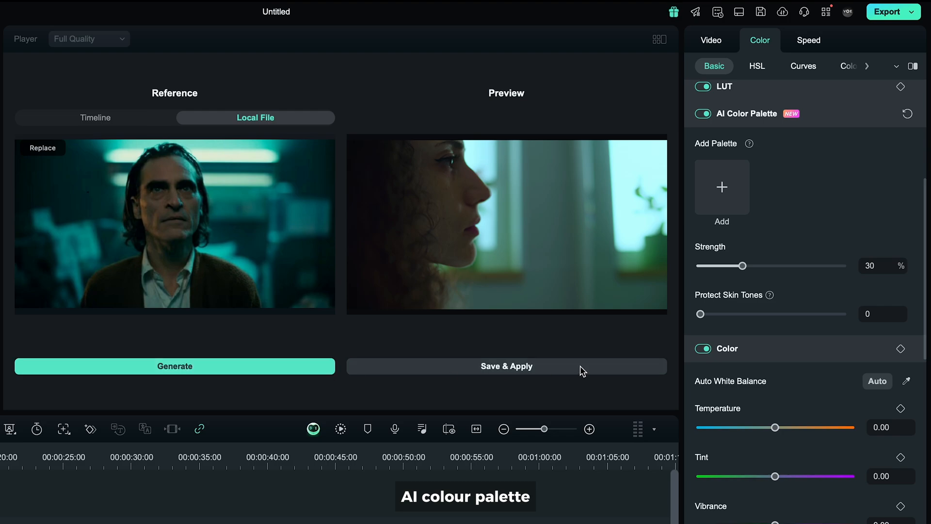
{"action": "left_click_drag", "start_coordinate": [742, 266], "coordinate": [758, 266]}
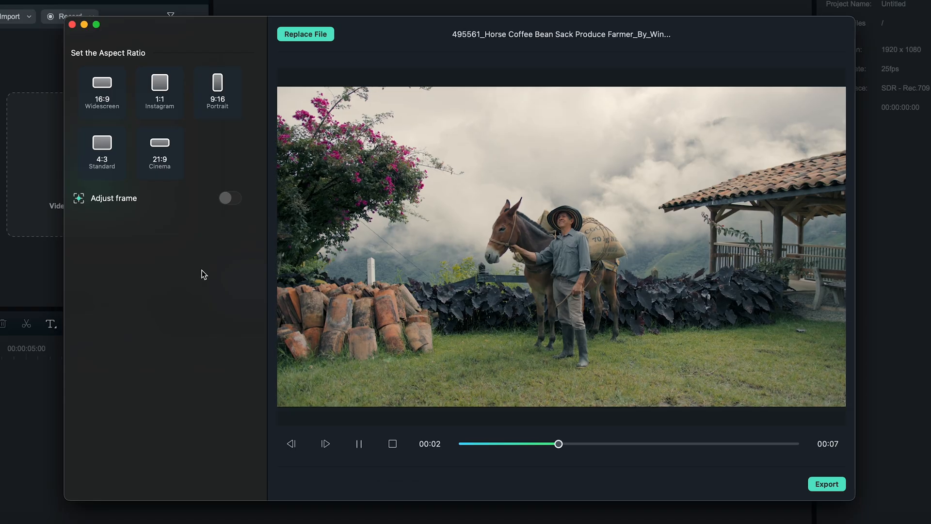
- Reframe the farmer-and-mule clip to a 9:16 portrait crop and preview the playback
{"action": "left_click", "coordinate": [217, 92]}
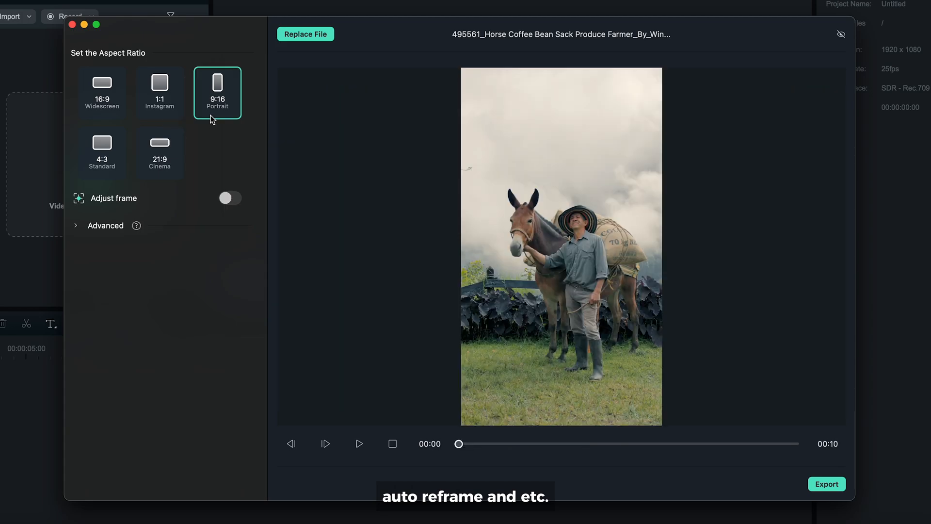
{"action": "left_click", "coordinate": [359, 443]}
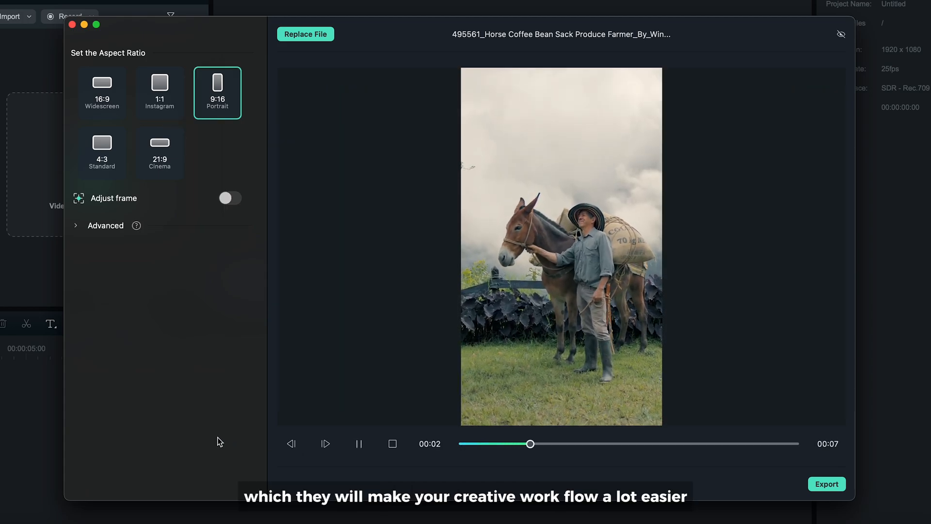